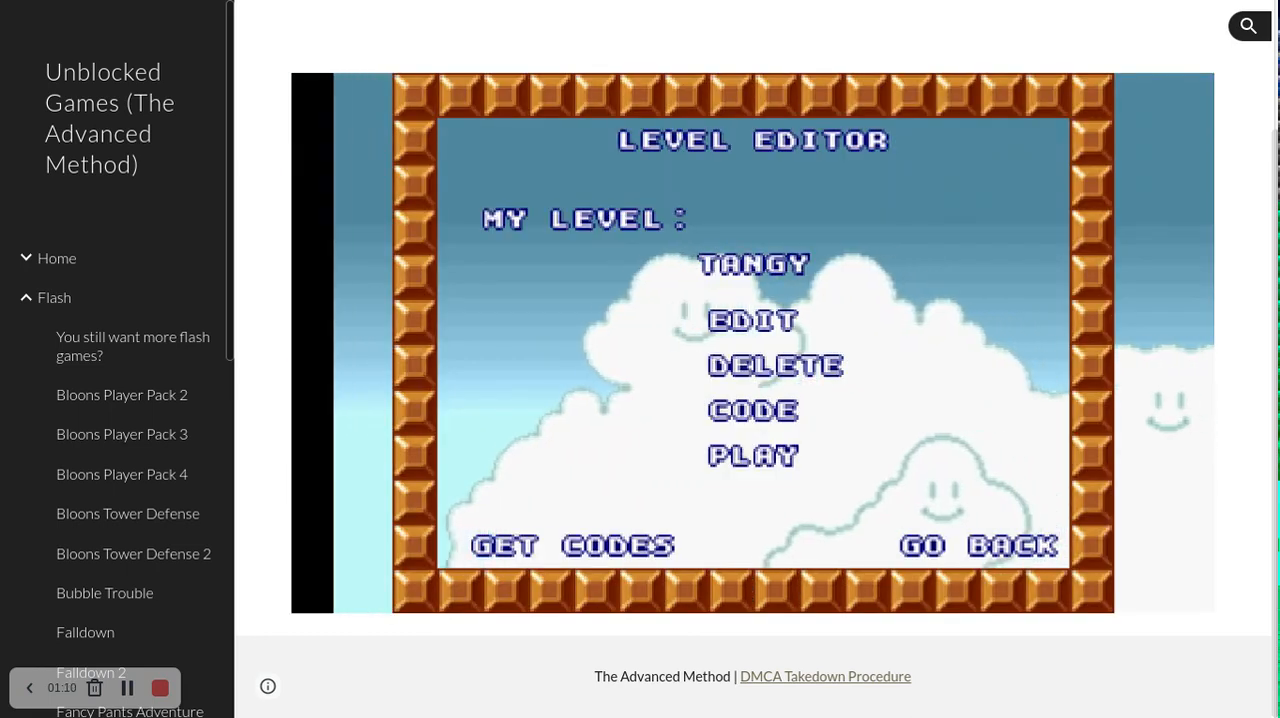
Start the TANGY level with PLAY and run it until Game Over appears
{"action": "left_click", "coordinate": [752, 456]}
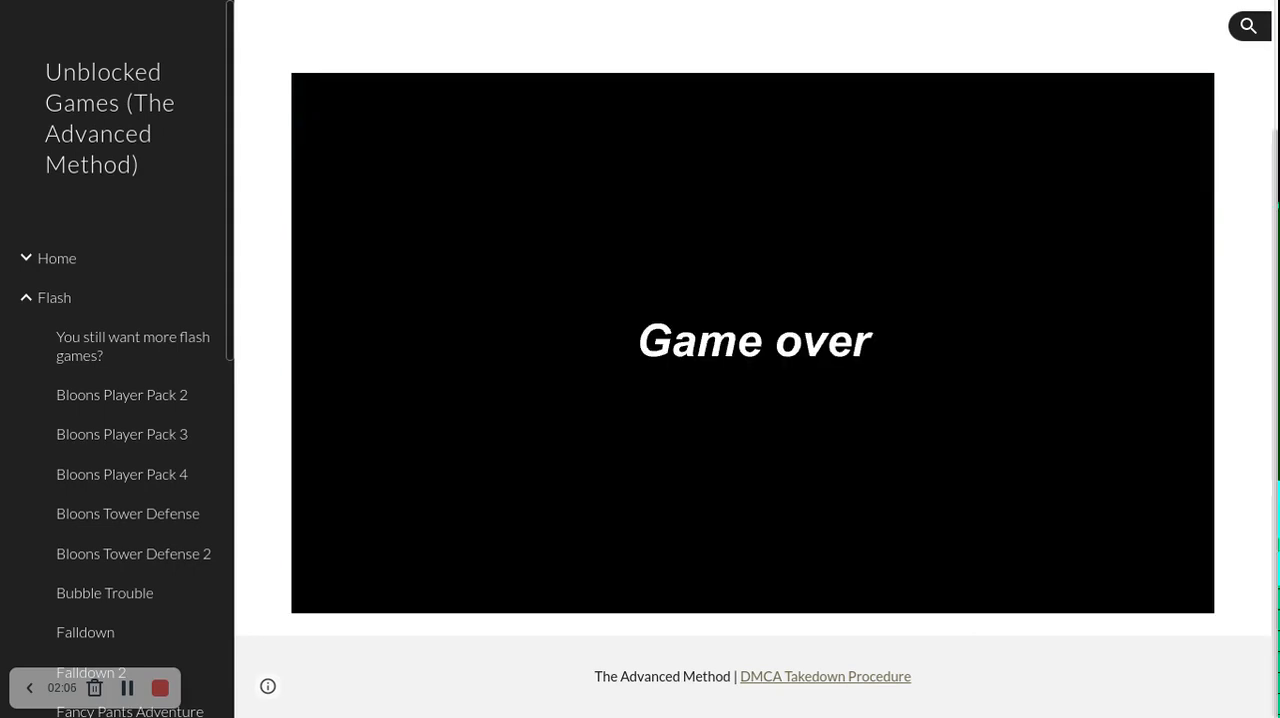
{"action": "mouse_move", "coordinate": [936, 418]}
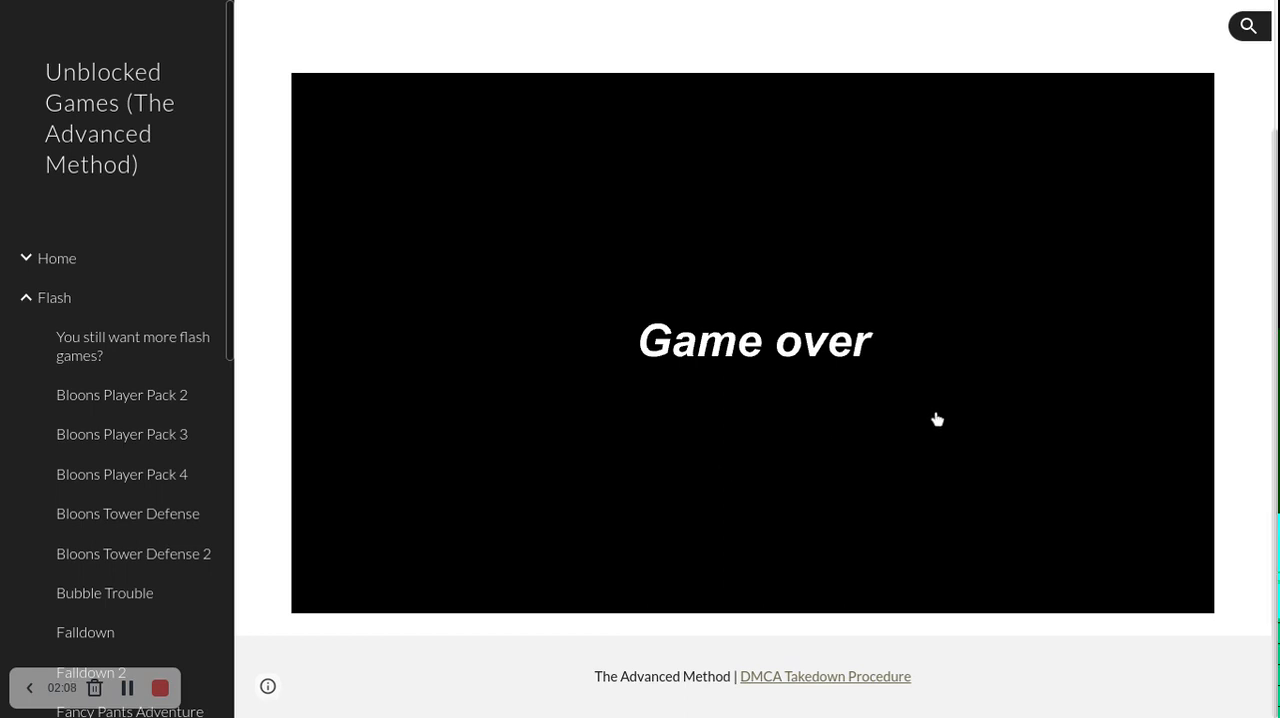